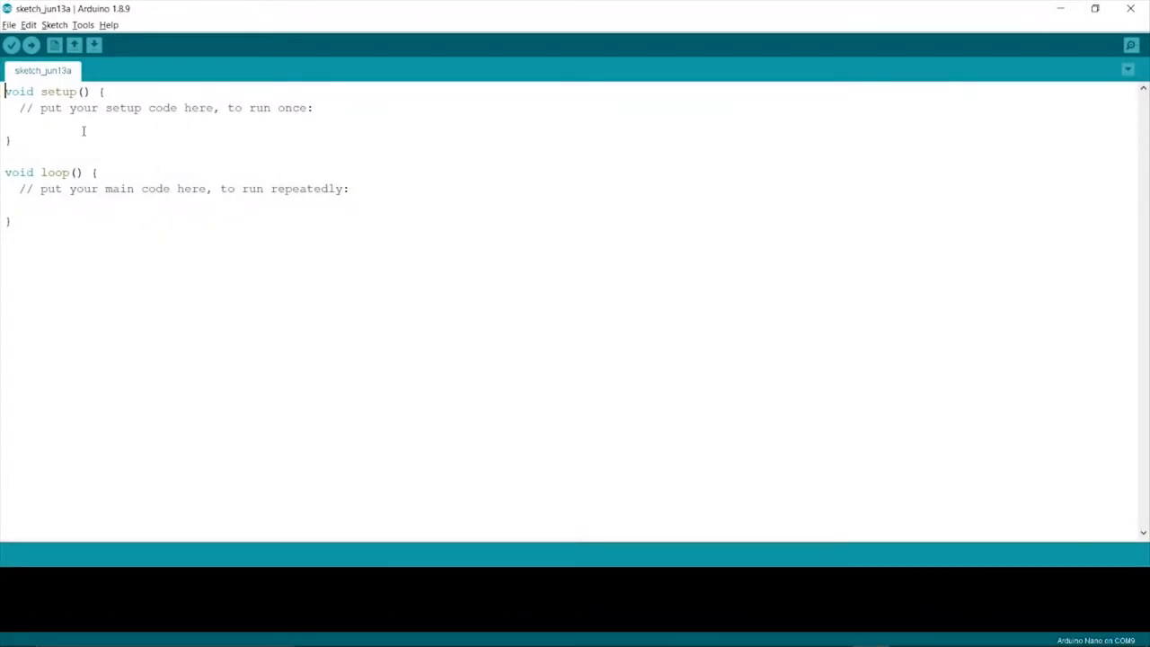
# - Reach the Library Manager from the Tools menu for the blank sketch
pyautogui.click(83, 25)
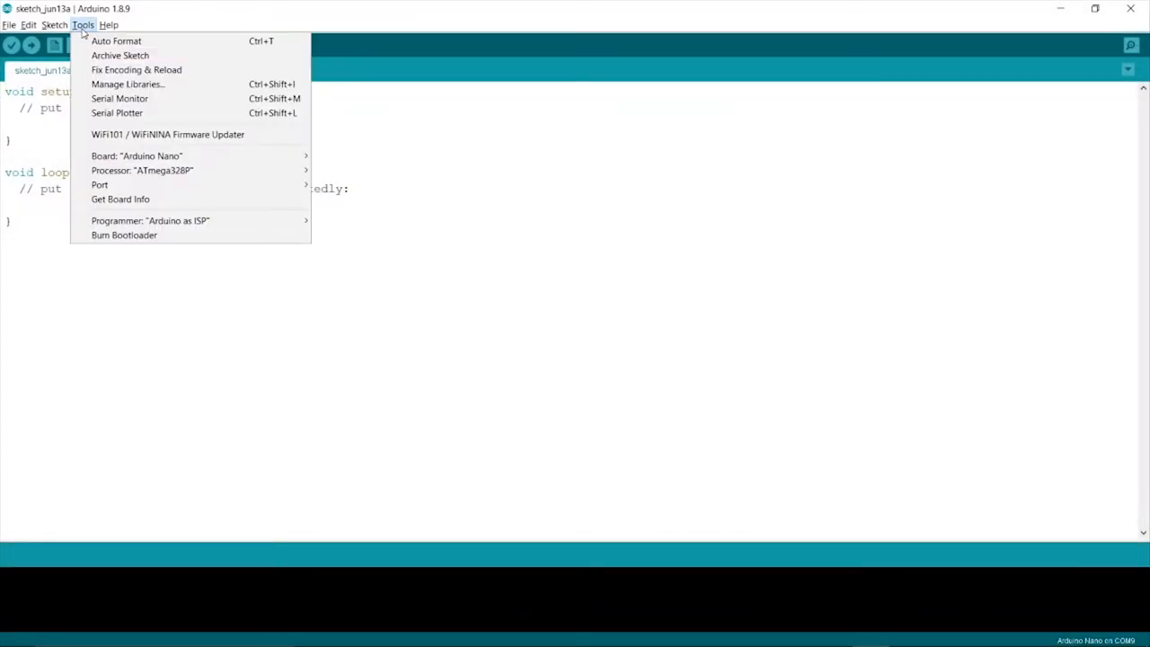
pyautogui.click(54, 25)
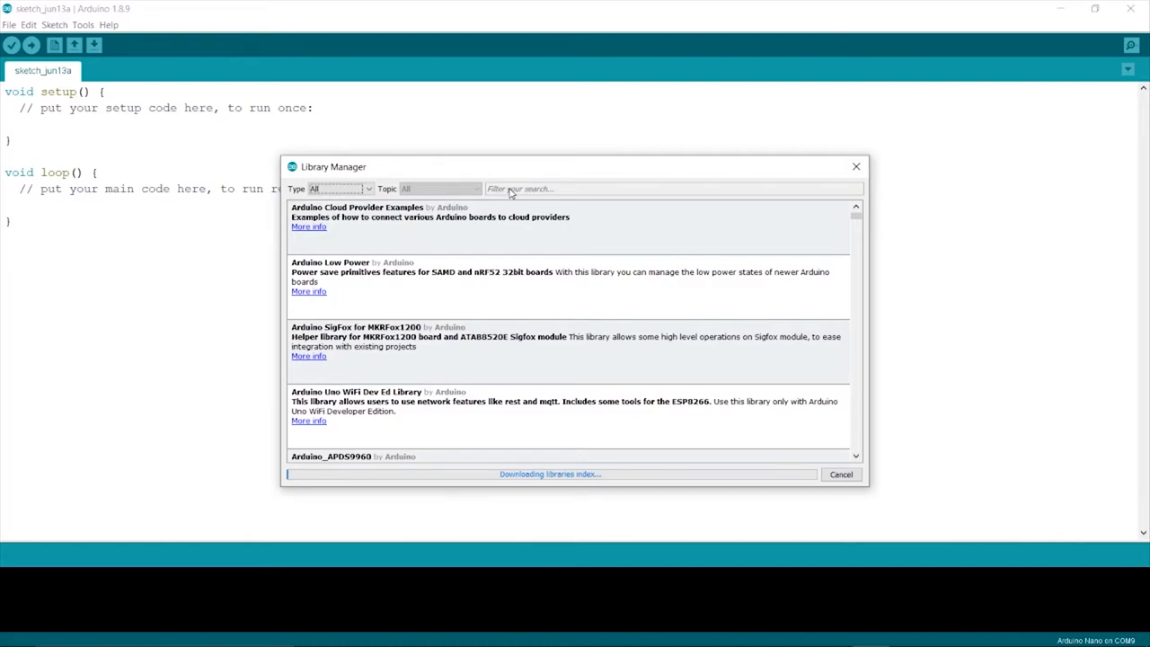
# - Filter the Library Manager for 'MLX90' to find the Adafruit MLX90393 library
pyautogui.write('MLX90')
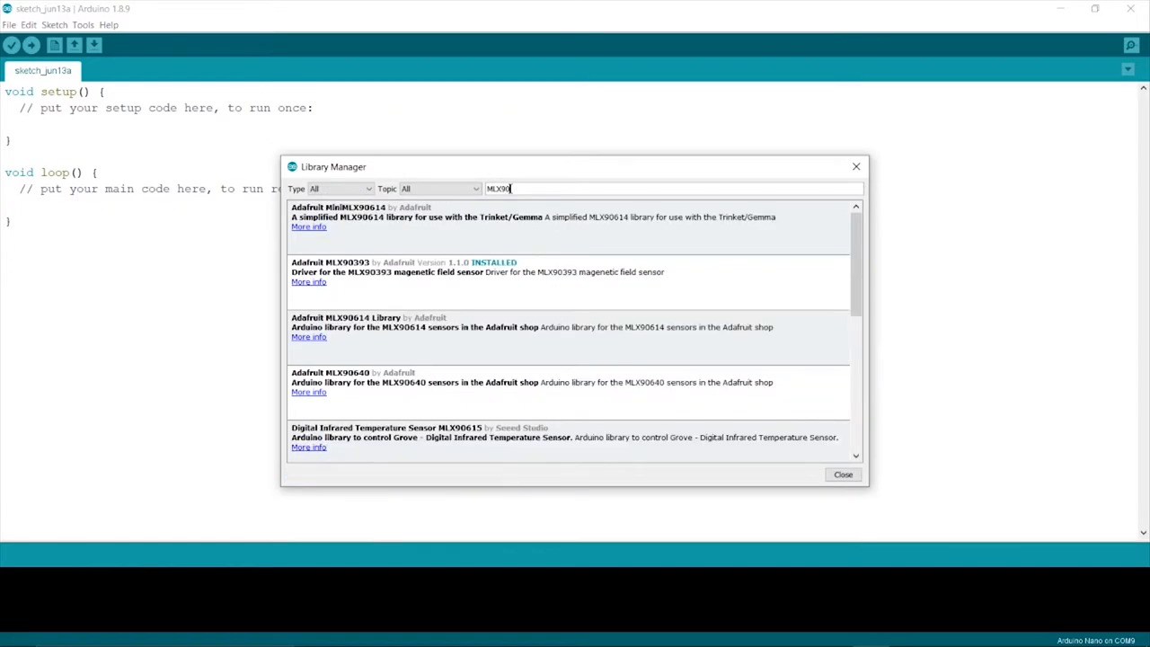
# - Close the Library Manager and start toward the Adafruit MLX90393 basicdemo example
pyautogui.click(841, 475)
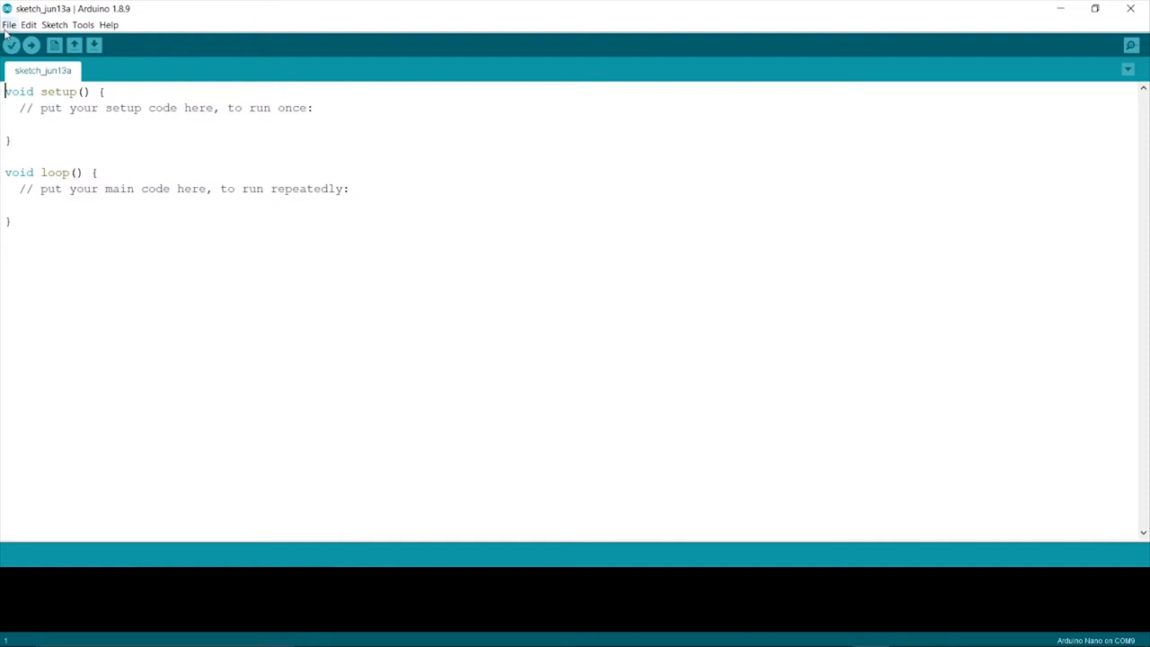
pyautogui.click(9, 26)
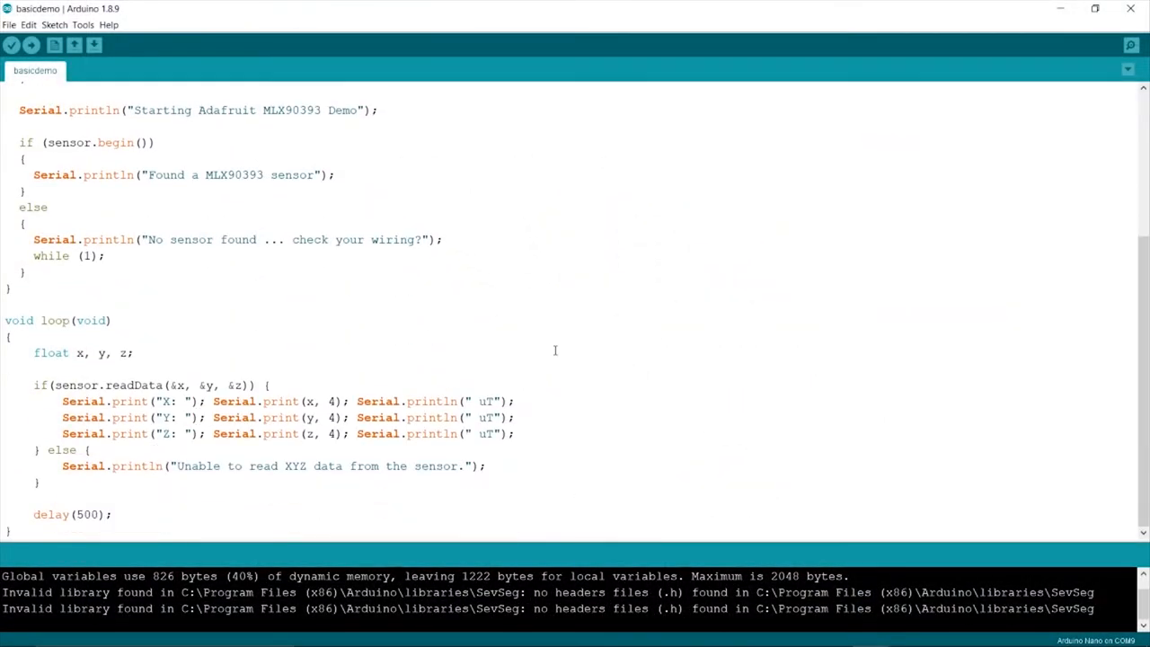
pyautogui.moveTo(57, 424)
pyautogui.write('// ')
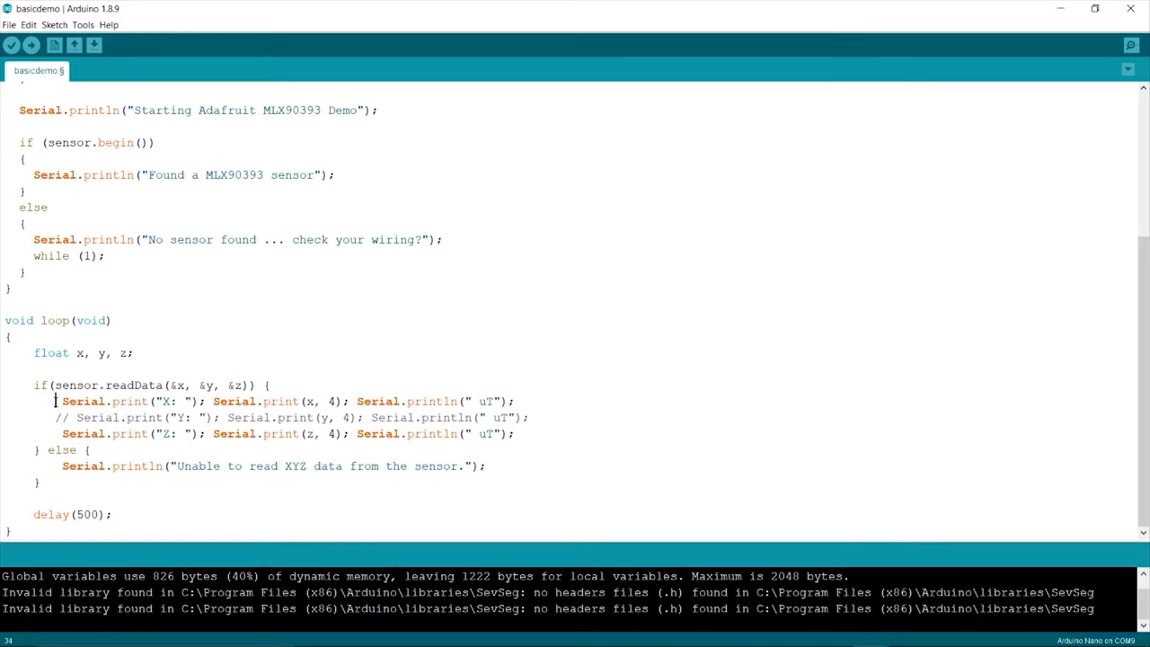
# - Comment out the X and Y prints, upload, and watch Z readings in the Serial Monitor
pyautogui.click(11, 45)
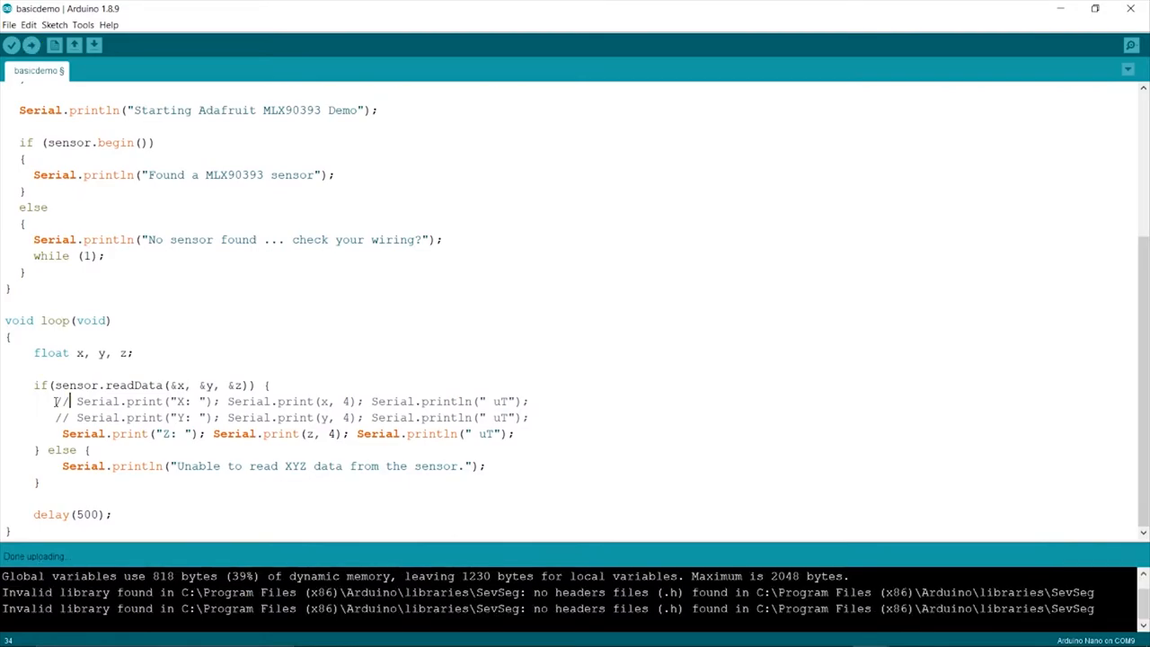
pyautogui.click(1131, 45)
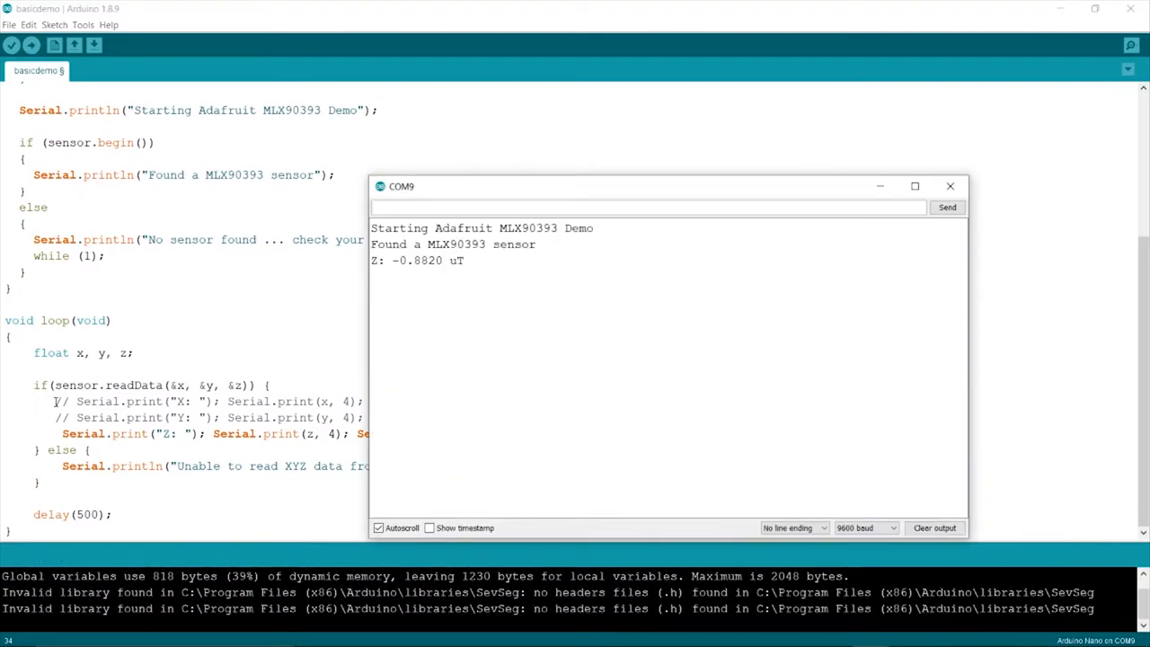